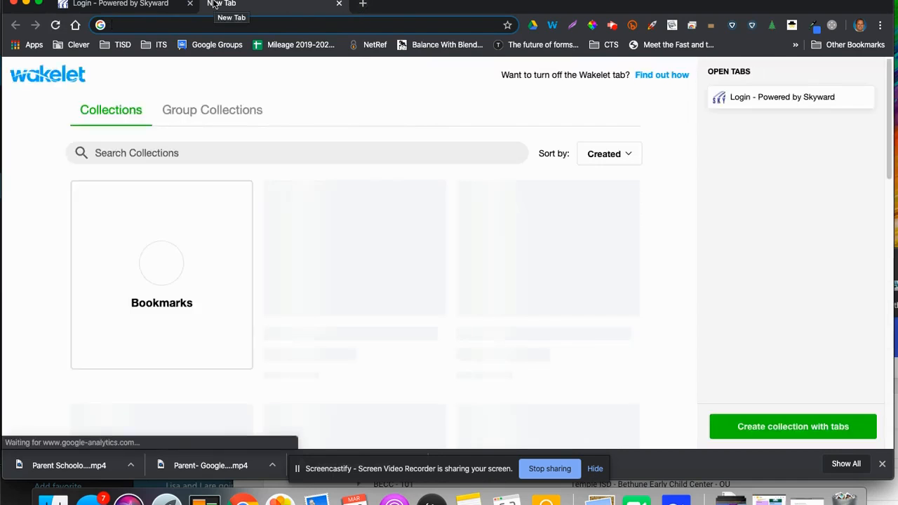
text(ww.gimkit.com)
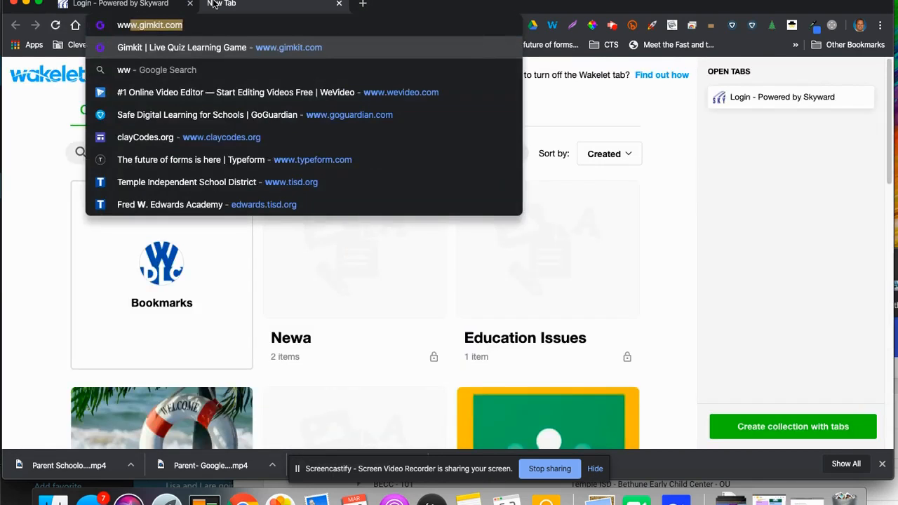
text(www.tisd.org)
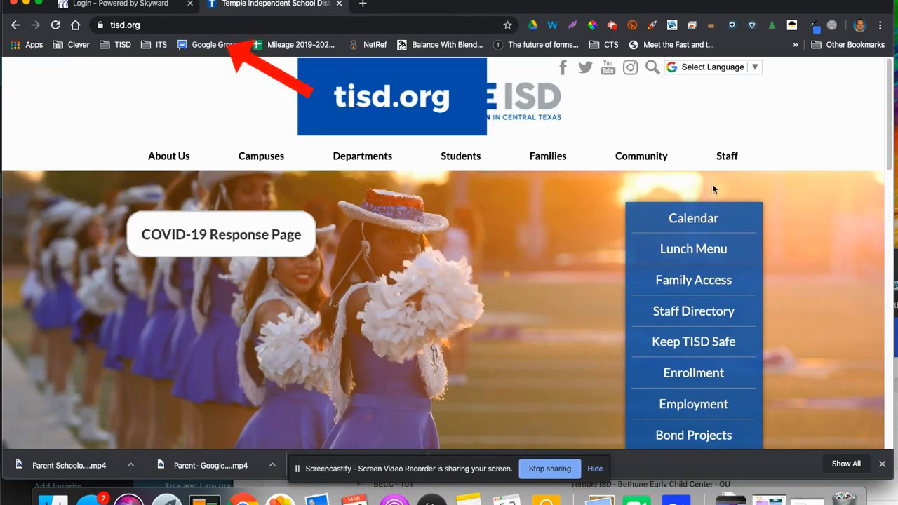
mouse_move(751, 429)
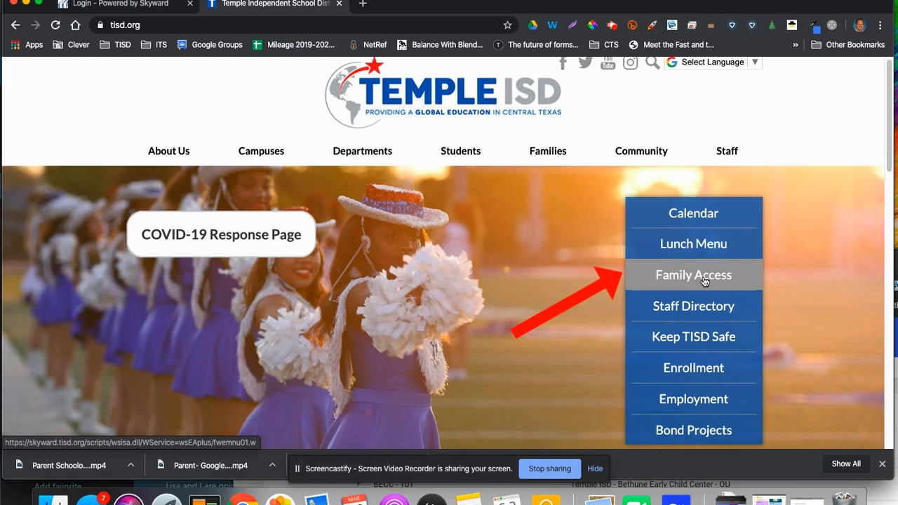
Follow the Family Access quick link to reach the Skyward login for Temple ISD
click(693, 274)
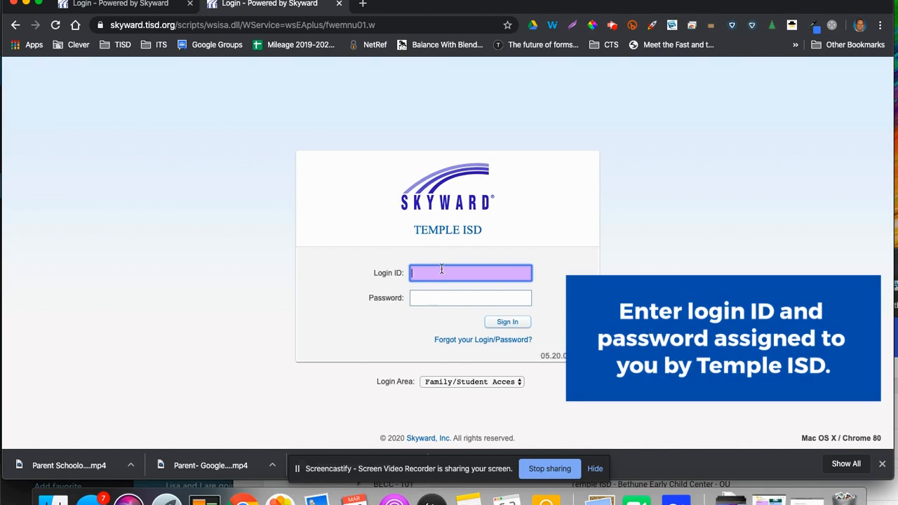
mouse_move(441, 289)
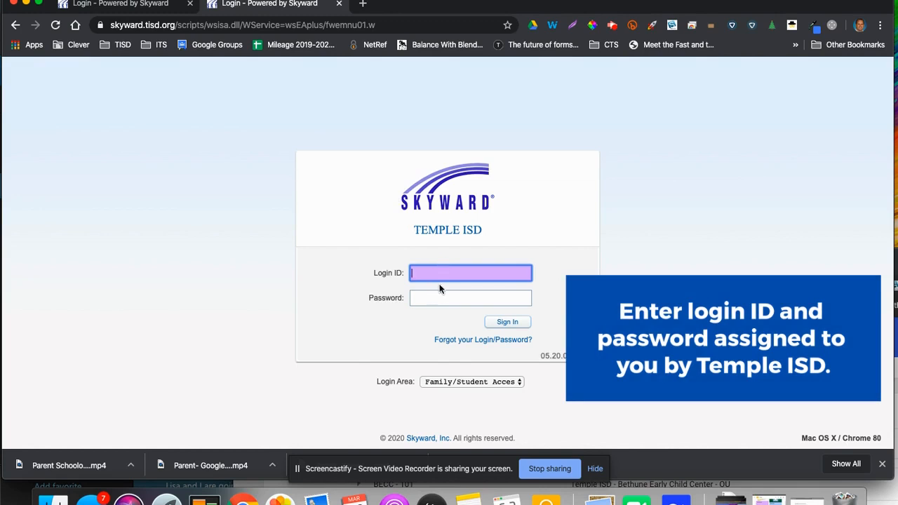